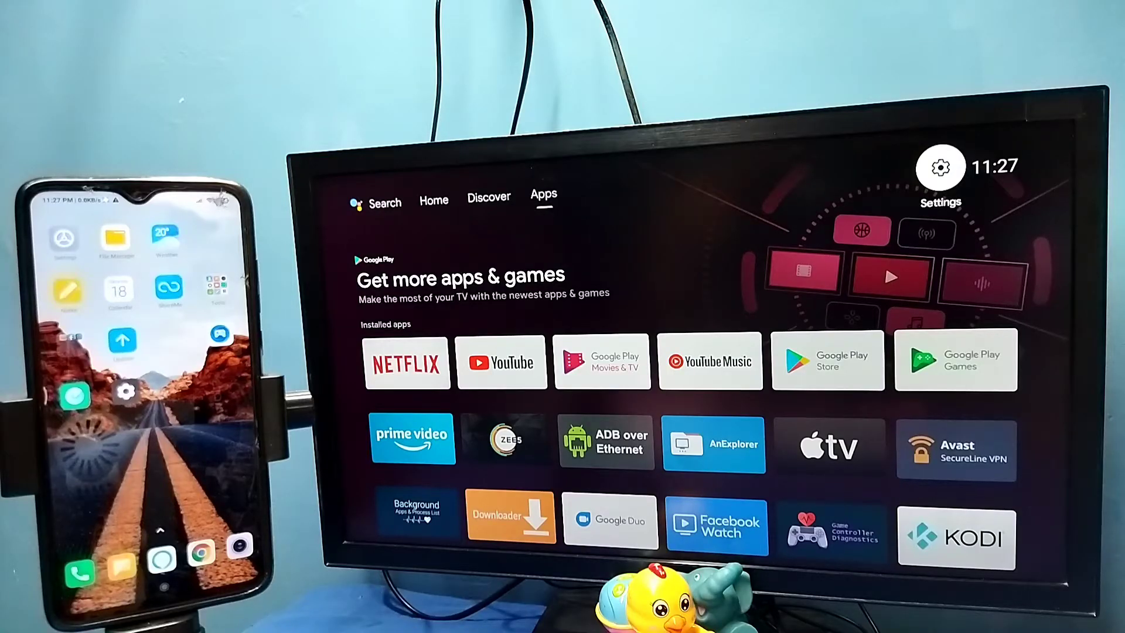
Check the TV's network connection, then open Device Preferences > Chromecast built-in settings.
click(489, 198)
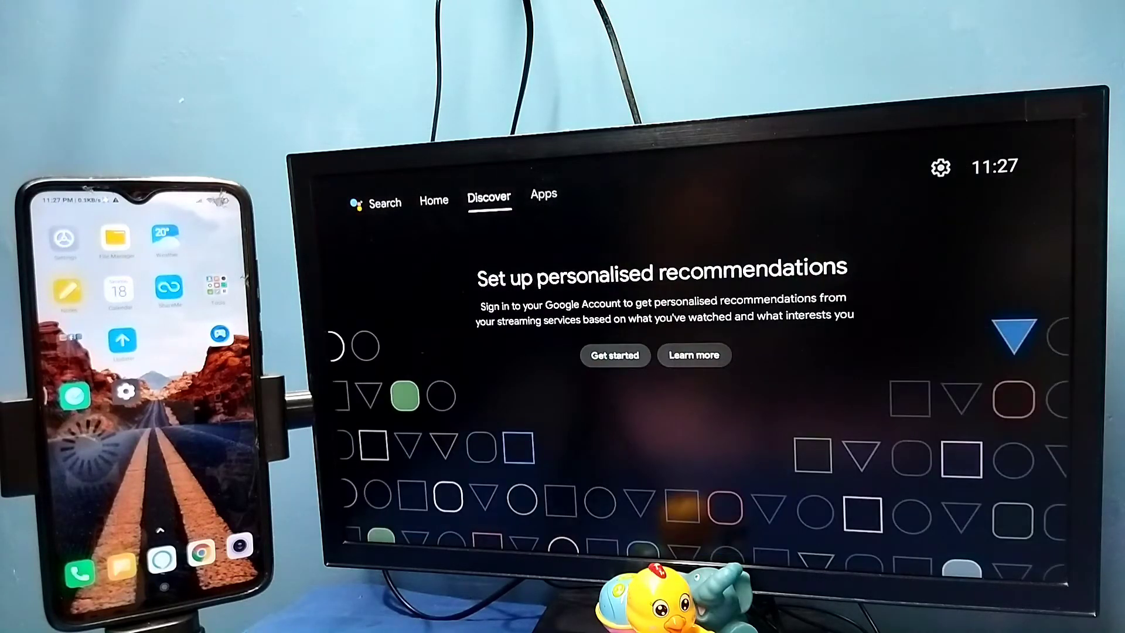
click(543, 195)
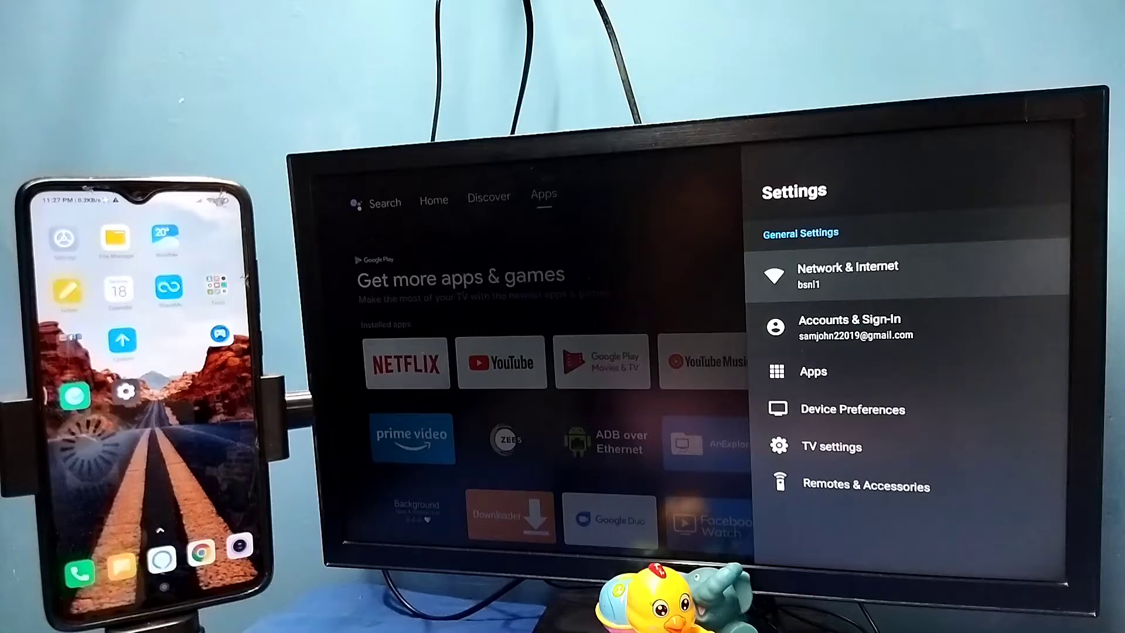
click(847, 275)
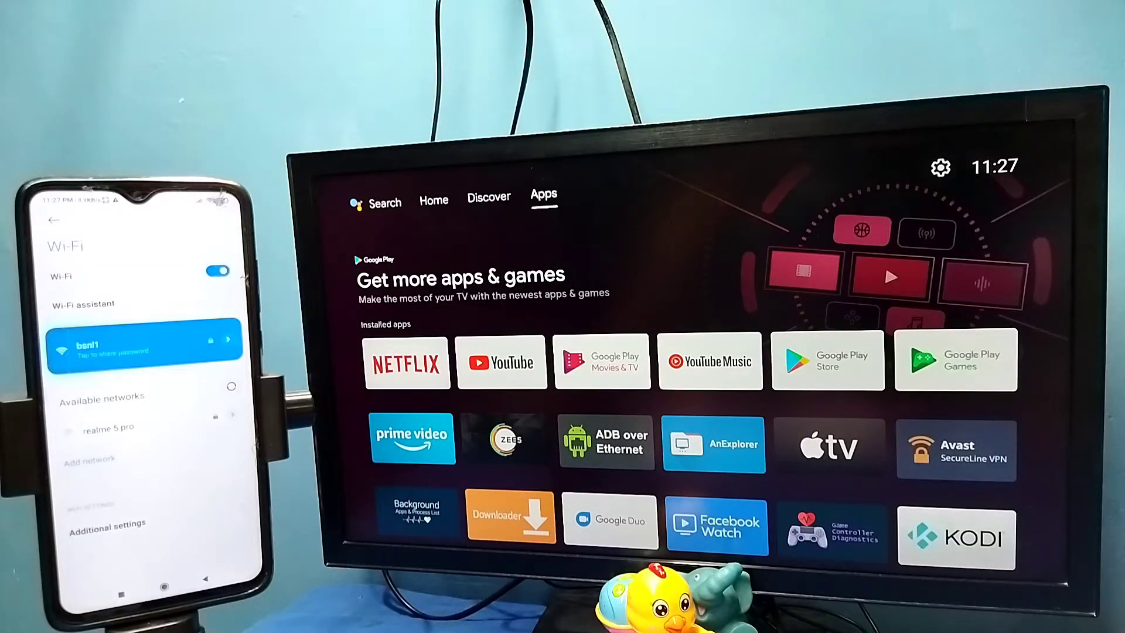
click(939, 167)
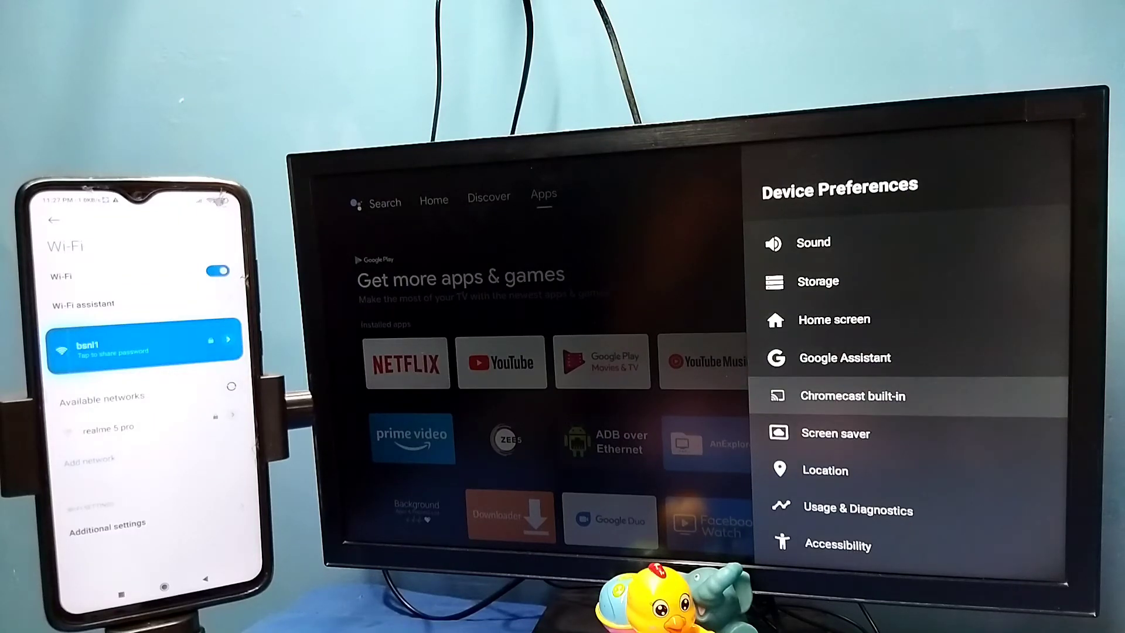
click(853, 396)
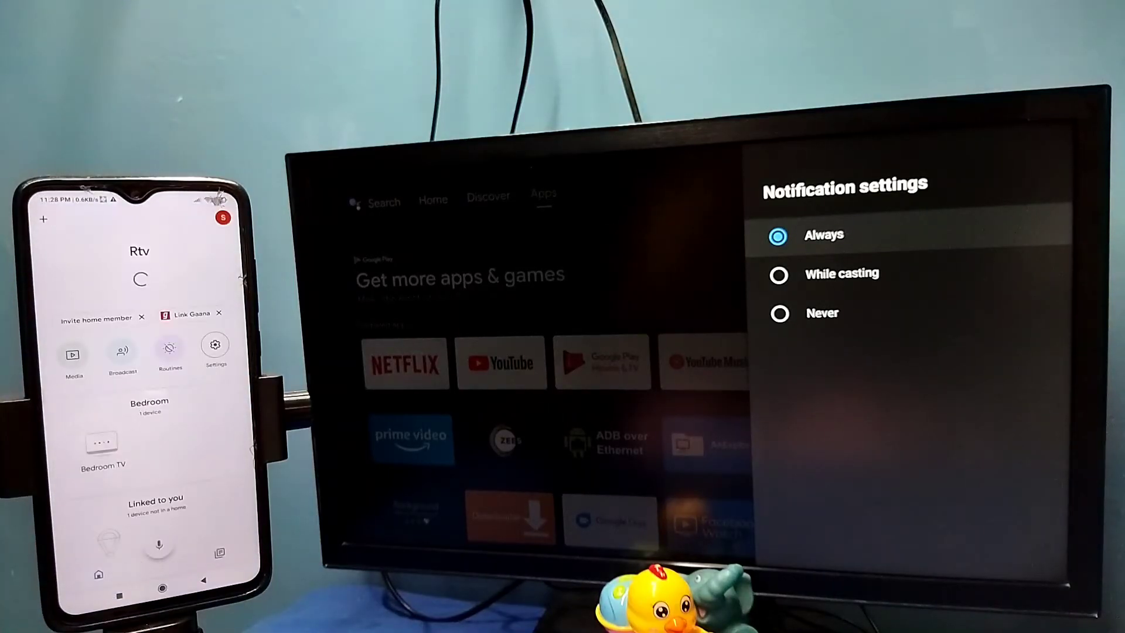
Scroll to Other cast devices in Google Home and open the Android TV device.
scroll(down, 3)
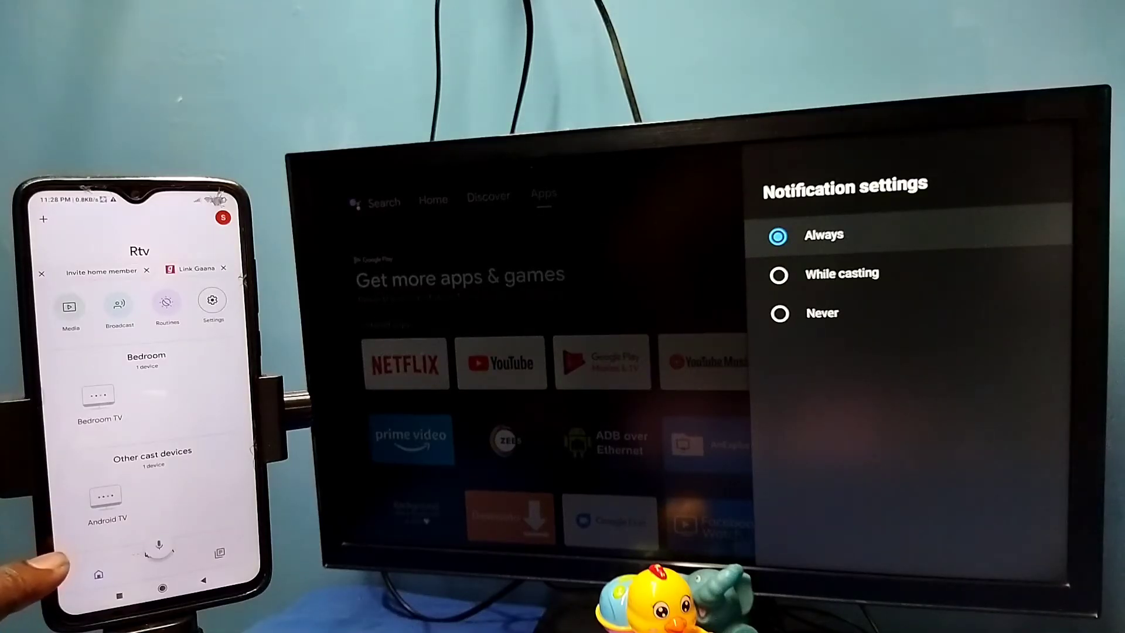
click(106, 495)
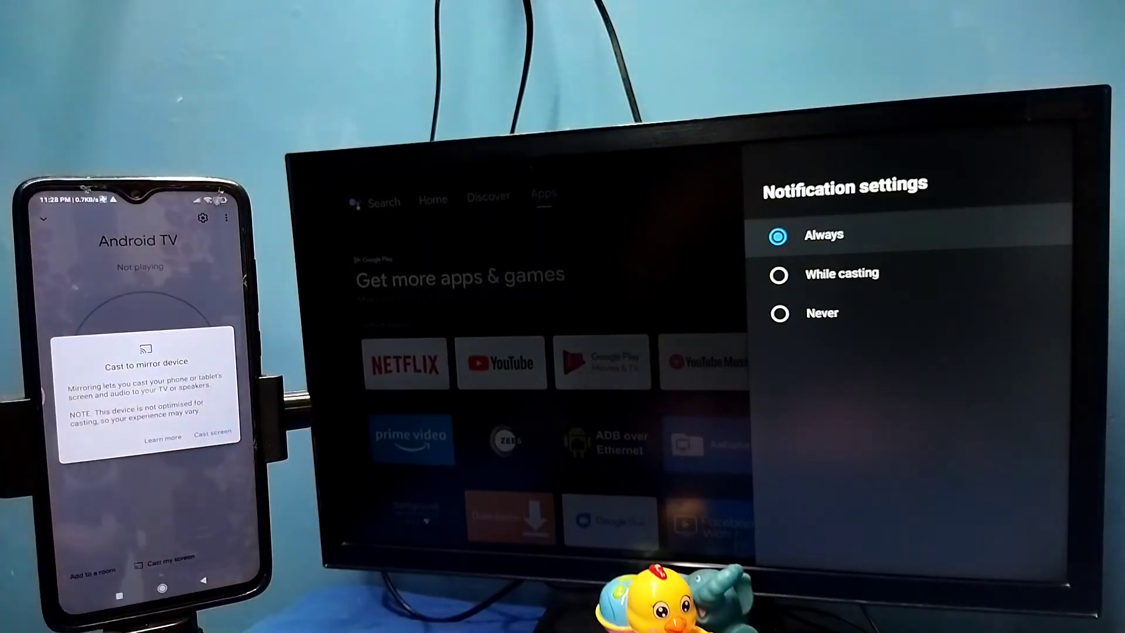
Confirm Cast screen on the mirror dialog and choose Start now to allow capture.
click(214, 438)
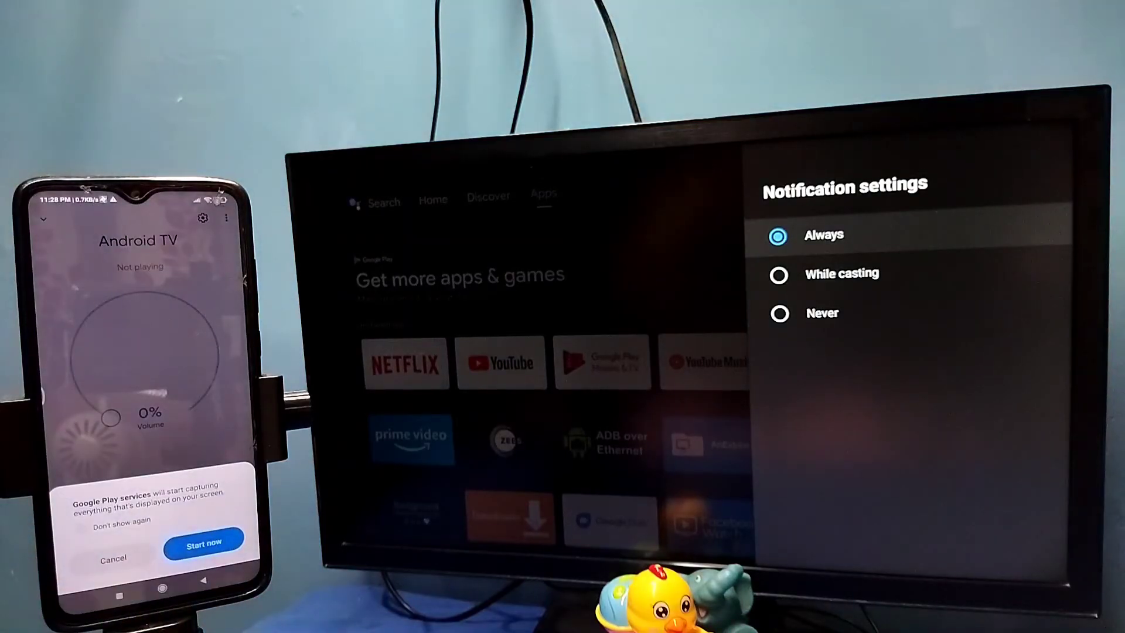
click(204, 544)
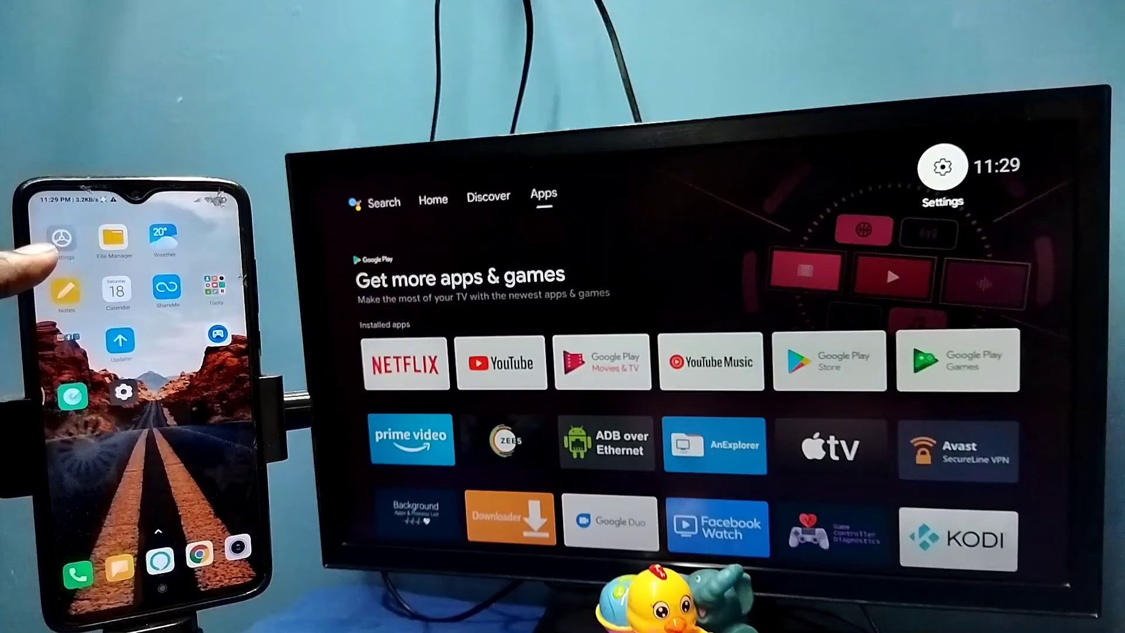
Connect the phone to Android TV through Settings > Wireless display, starting screen capture.
click(63, 237)
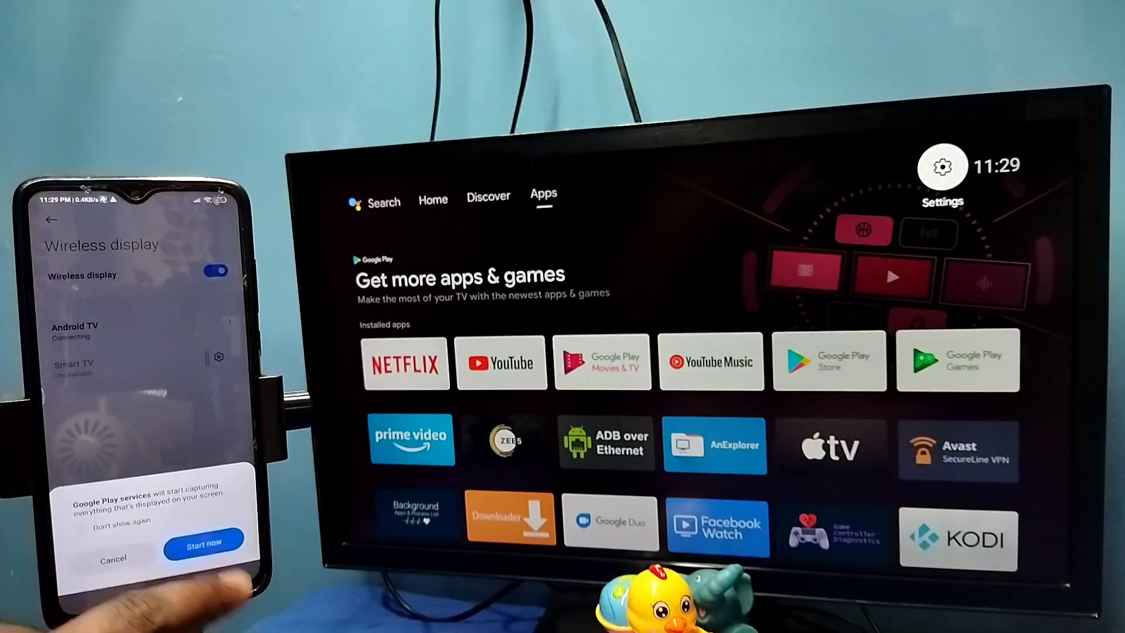
click(204, 543)
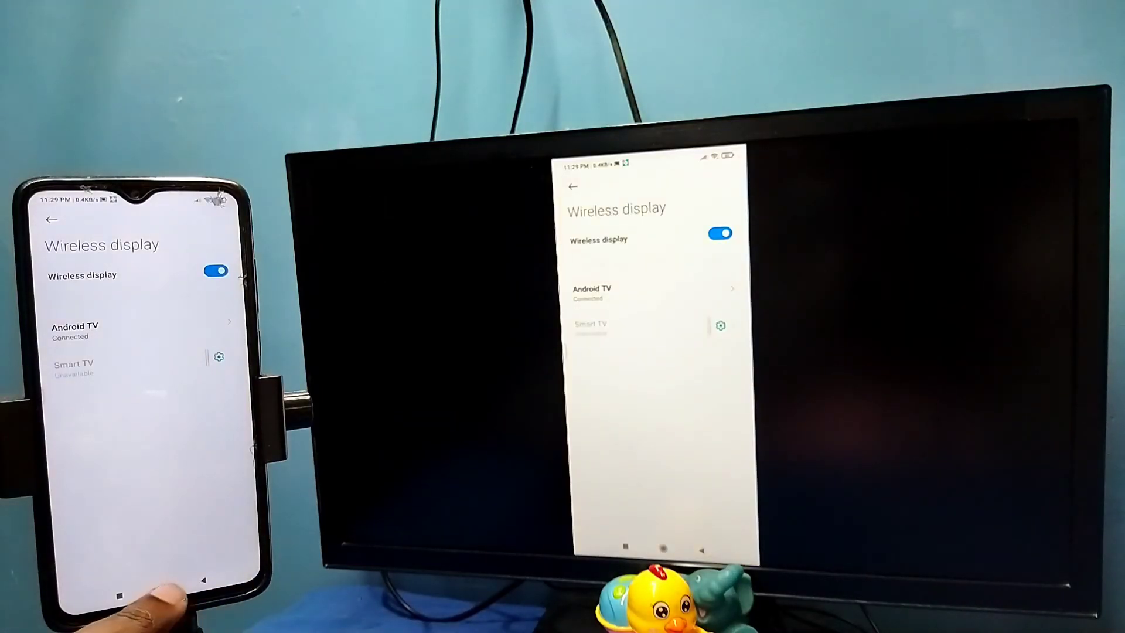